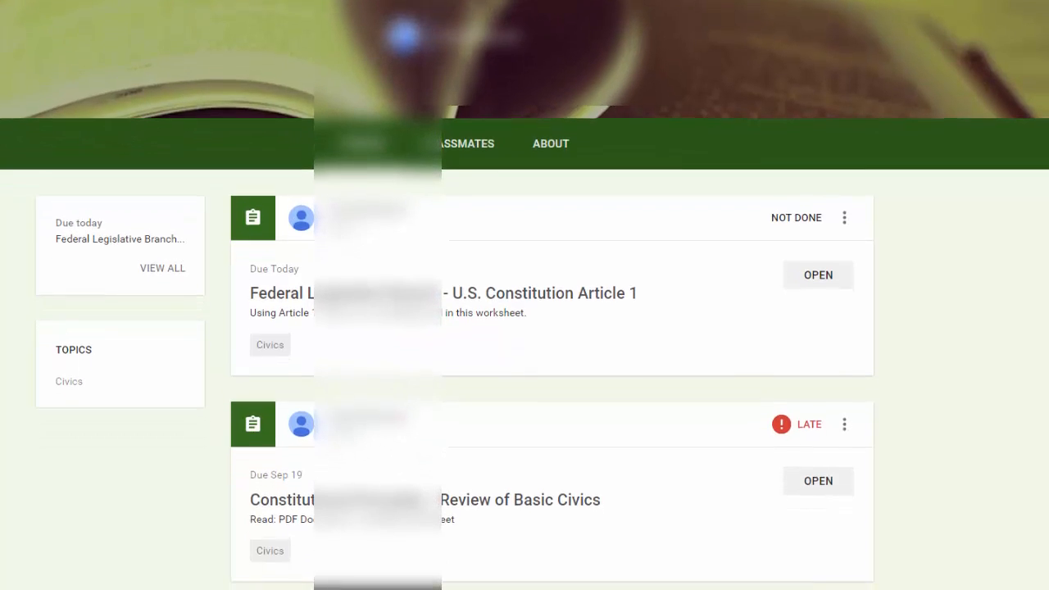
Step: Scroll the class stream down to the late 'Review of Basic Civics' assignment card
scroll("down", 3)
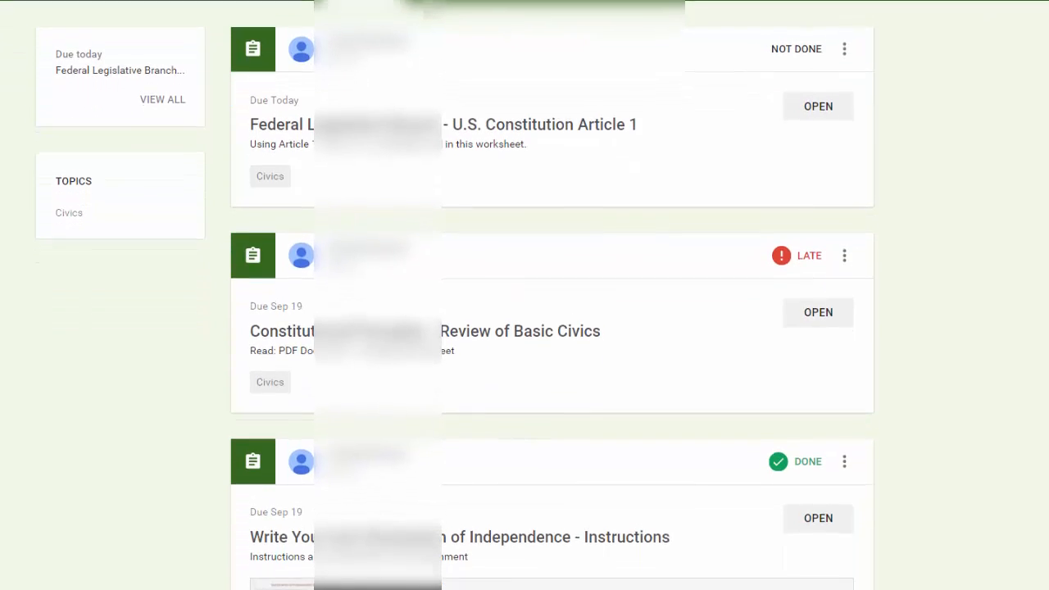
scroll("down", 3)
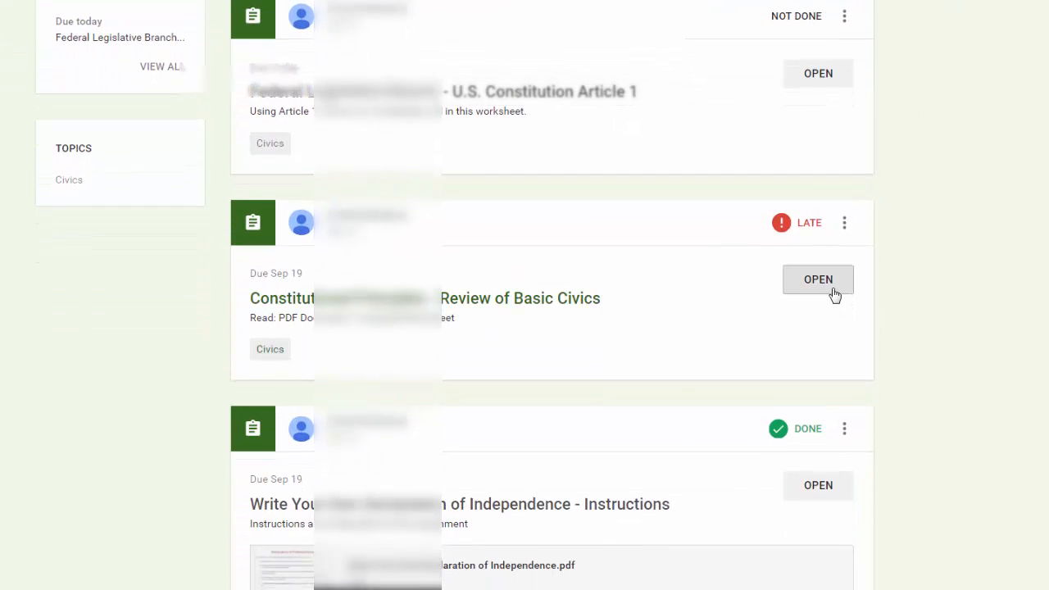
Step: Open the assignment and check its first broken 'Drive file' attachment under Your work
left_click(818, 278)
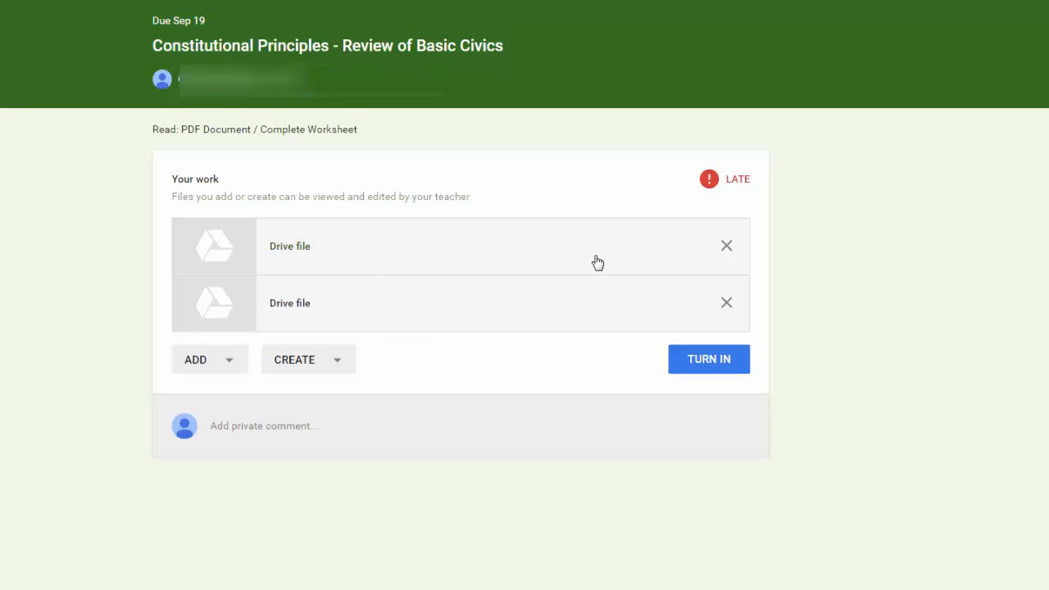
left_click(289, 246)
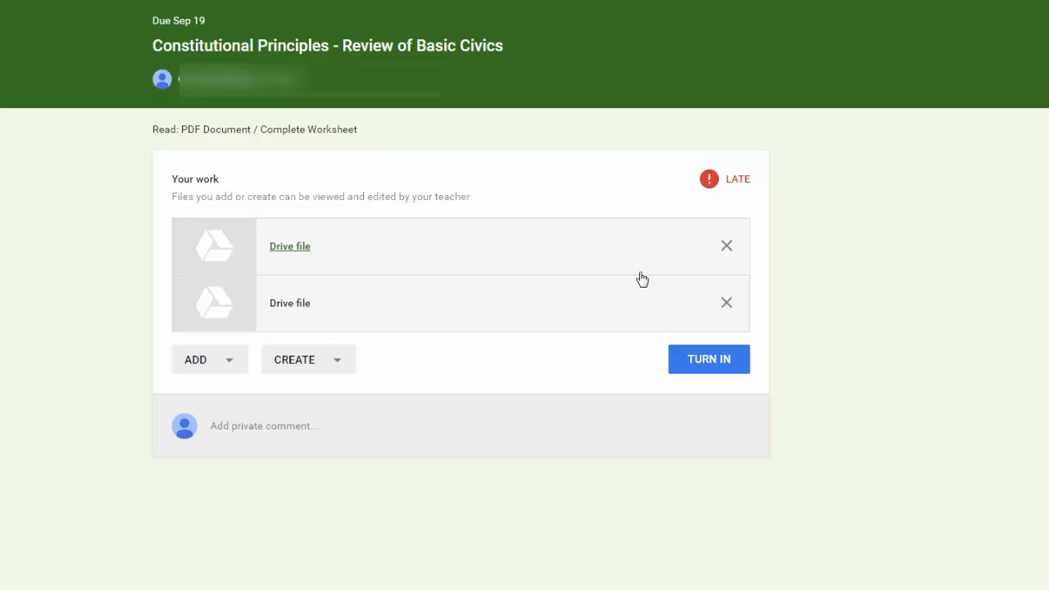
mouse_move(726, 246)
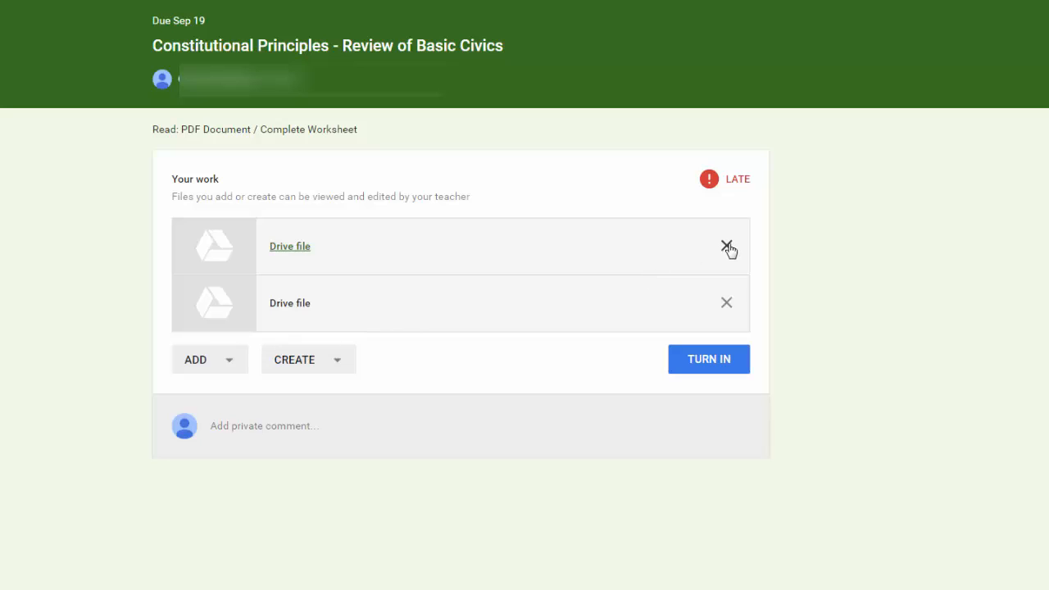
mouse_move(727, 246)
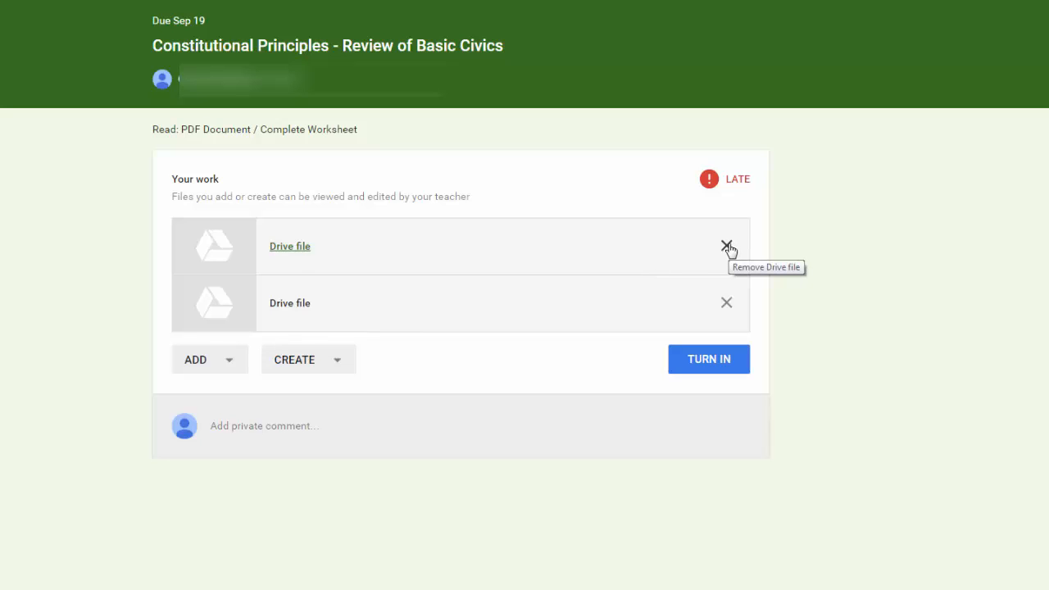
Step: Remove the first broken Drive file and make a personal copy of the Constitutional Principles PDF
left_click(726, 246)
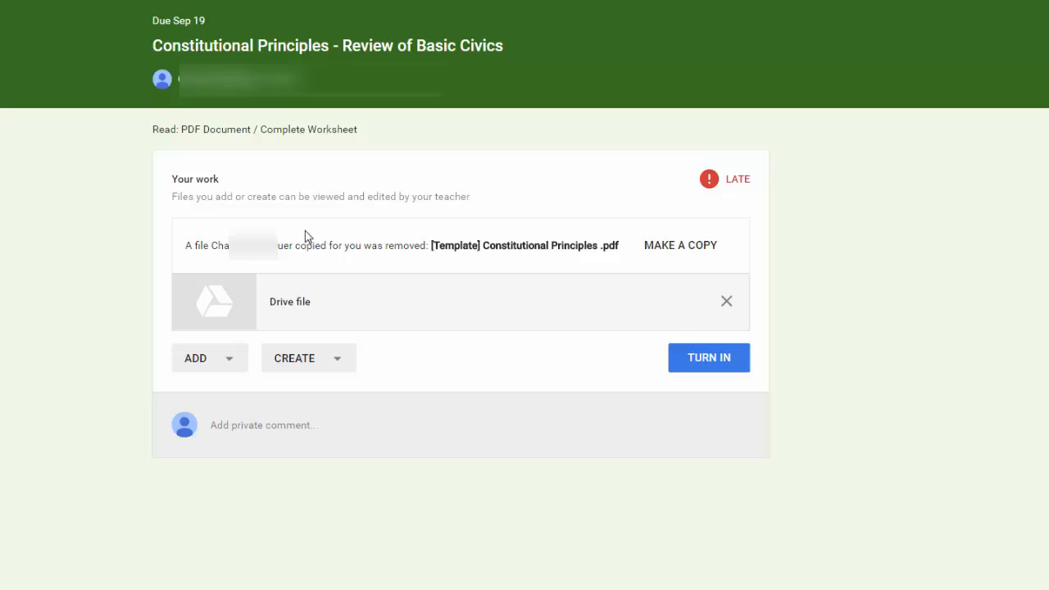
mouse_move(528, 245)
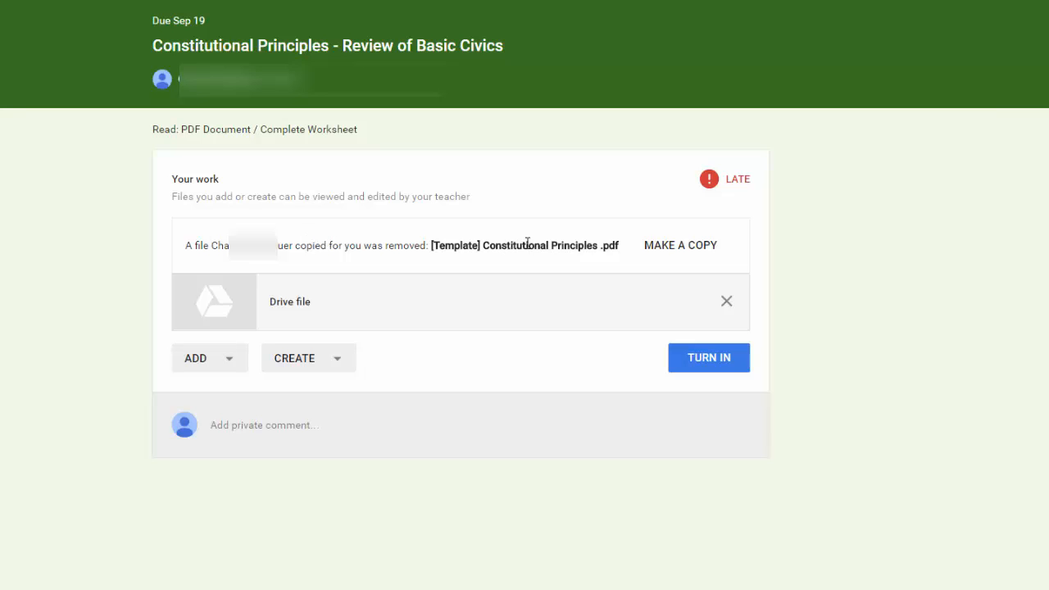
mouse_move(567, 245)
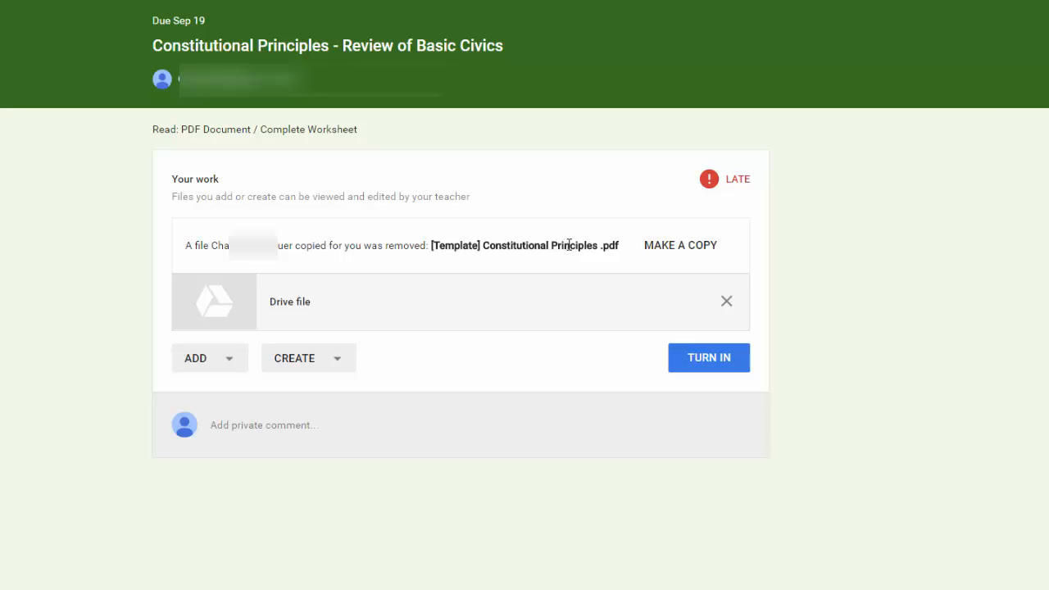
left_click(680, 245)
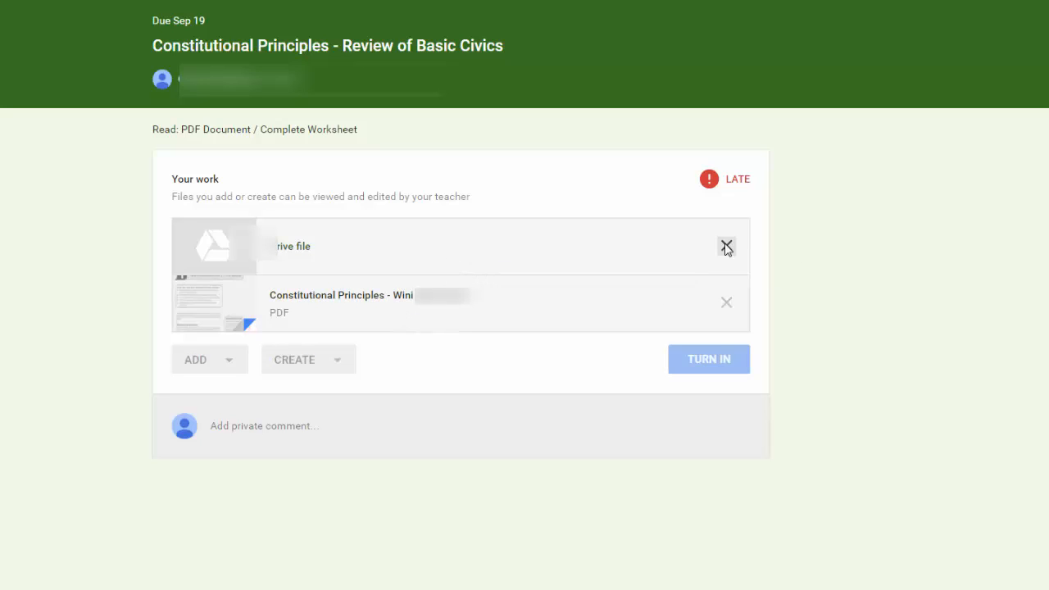
Step: Remove the remaining Drive file and make a copy of the Constitutional Principles review Google Doc
left_click(726, 245)
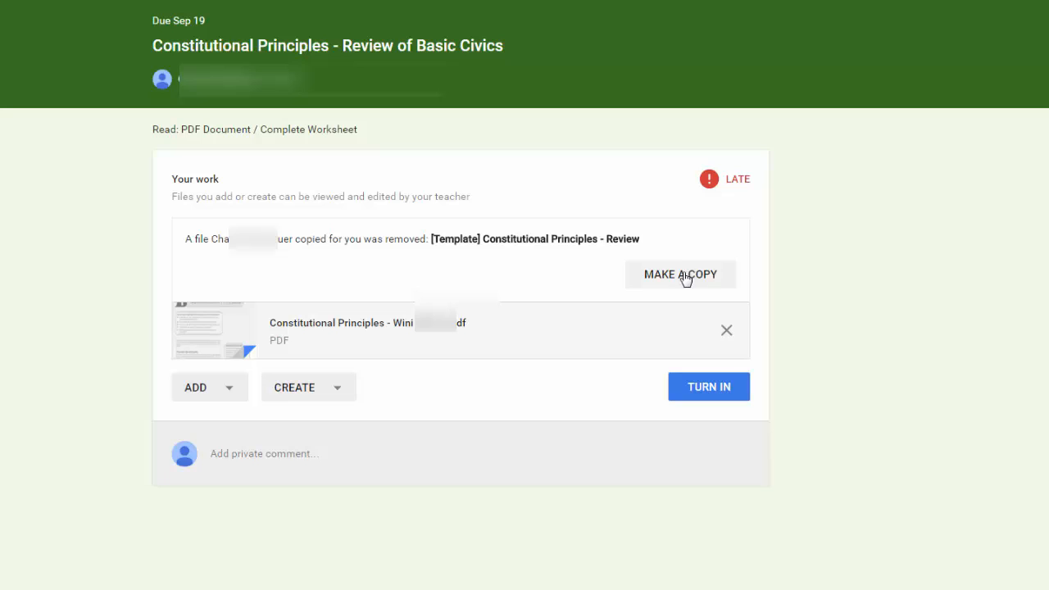
left_click(680, 275)
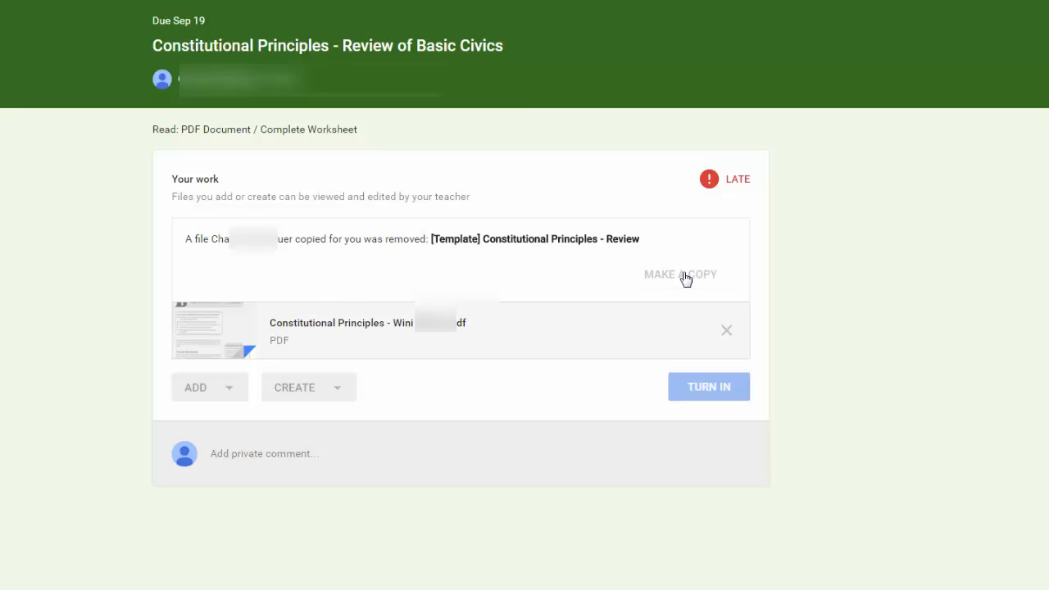
left_click(680, 274)
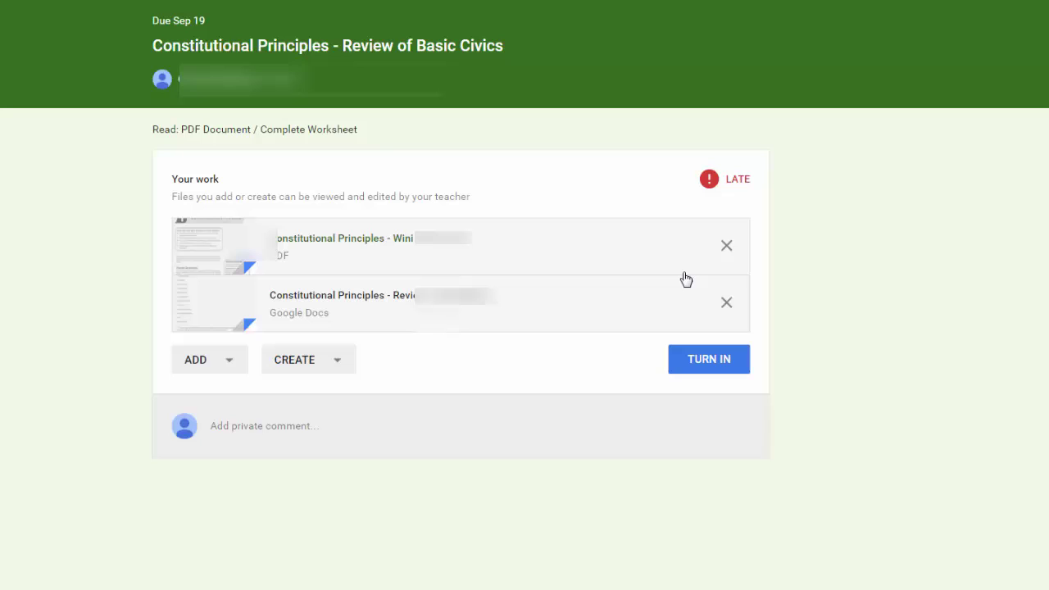